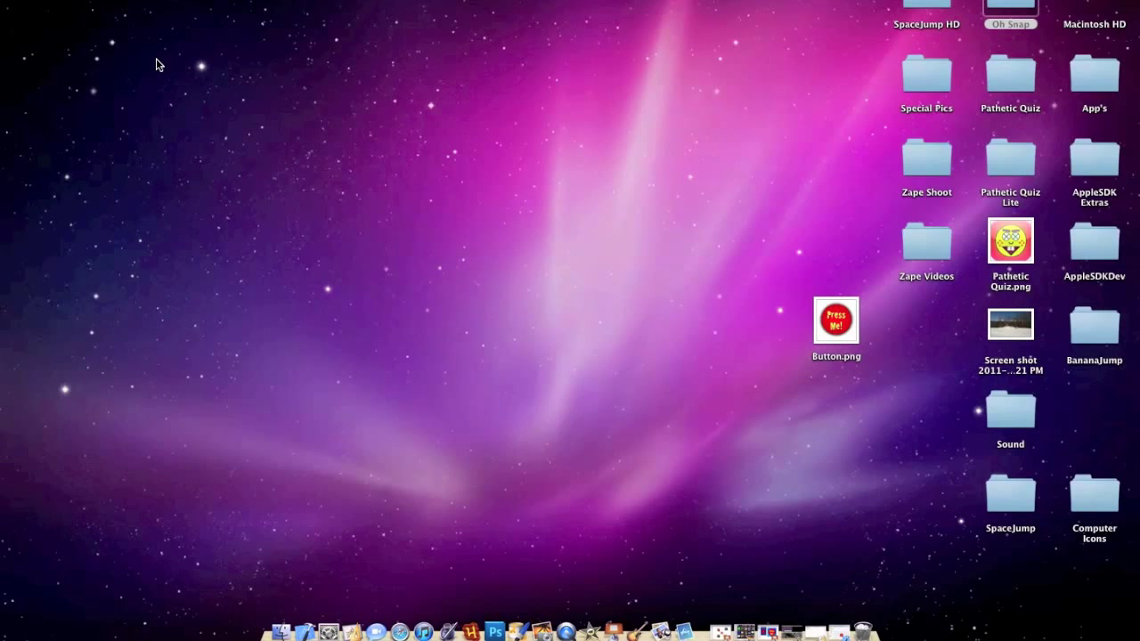
mouse_move(163, 187)
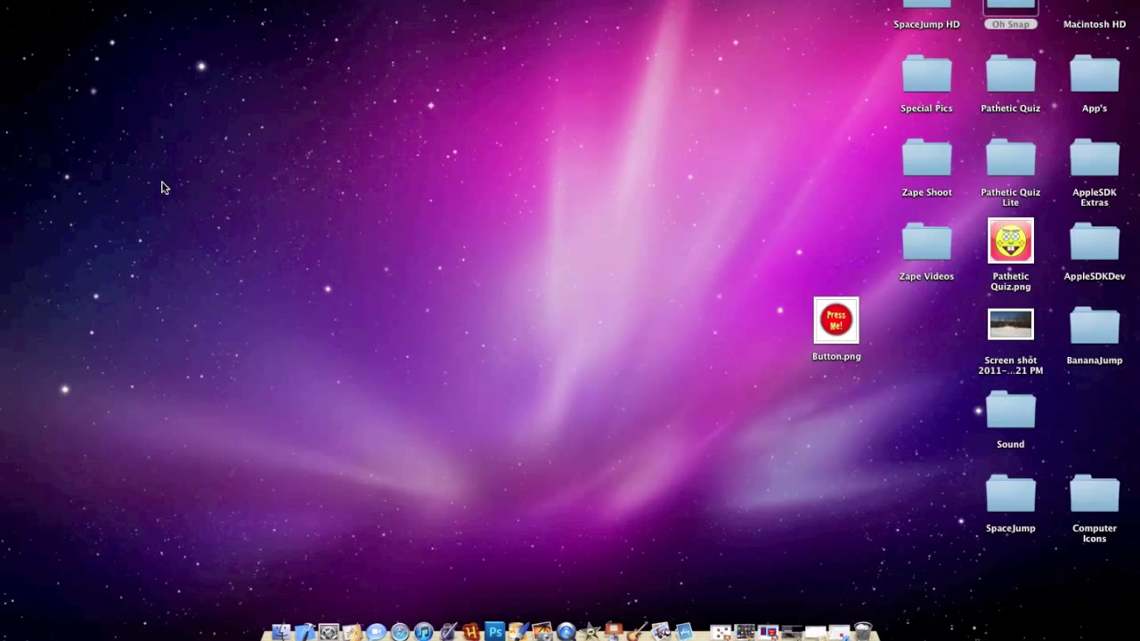
mouse_move(278, 520)
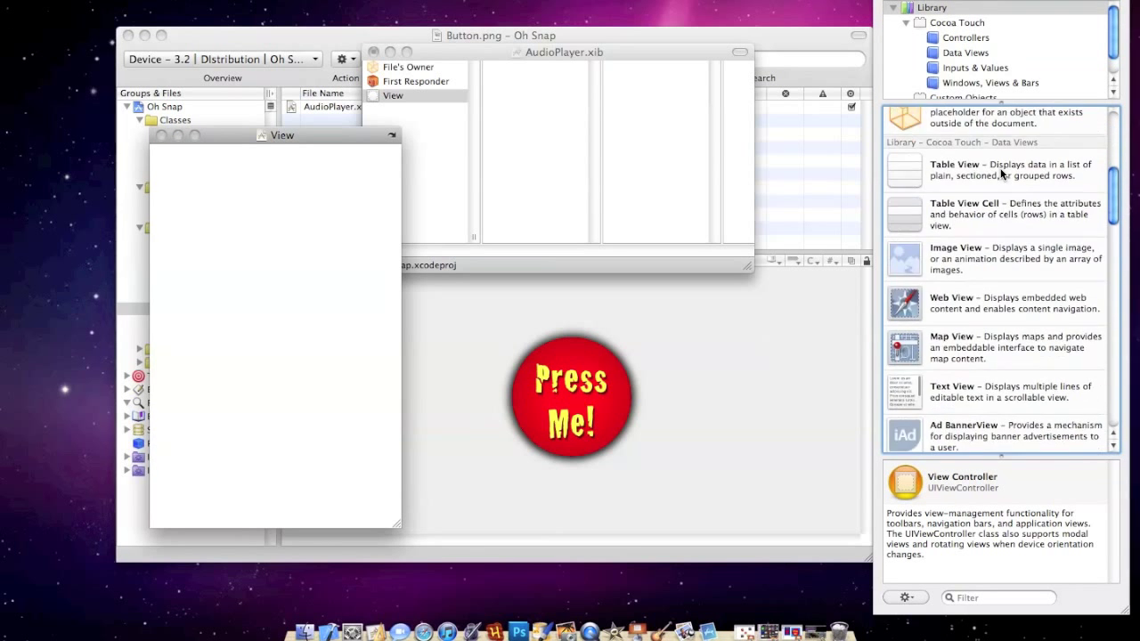
Step: Add a Round Rect Button near the centre of the AudioPlayer view and show its Size Inspector
scroll("down", 3)
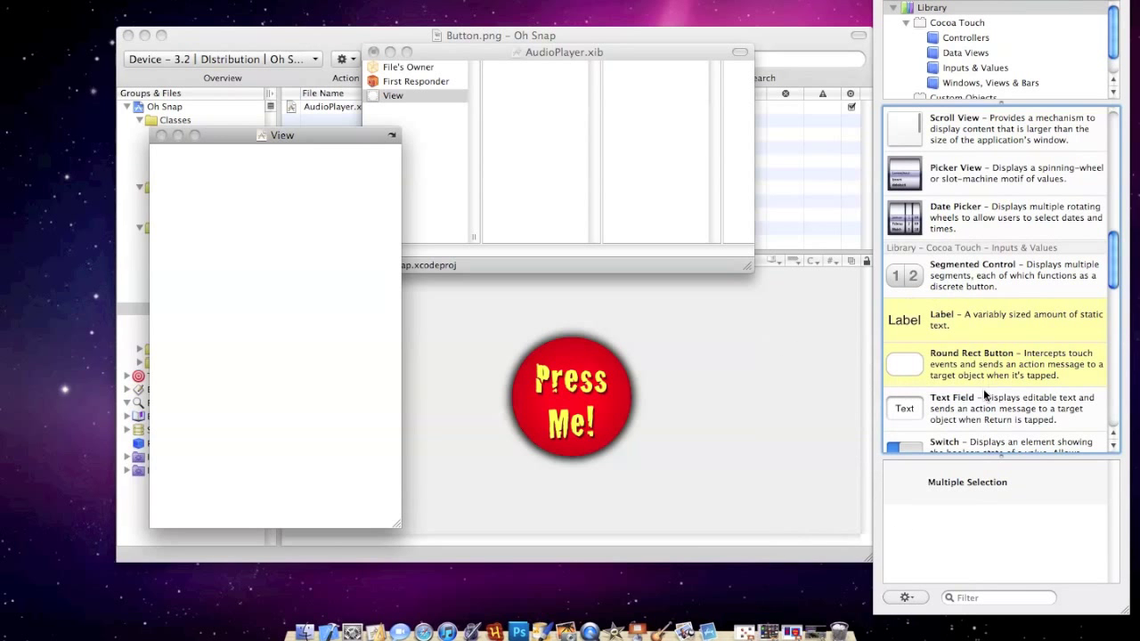
left_click_drag(905, 363, 276, 299)
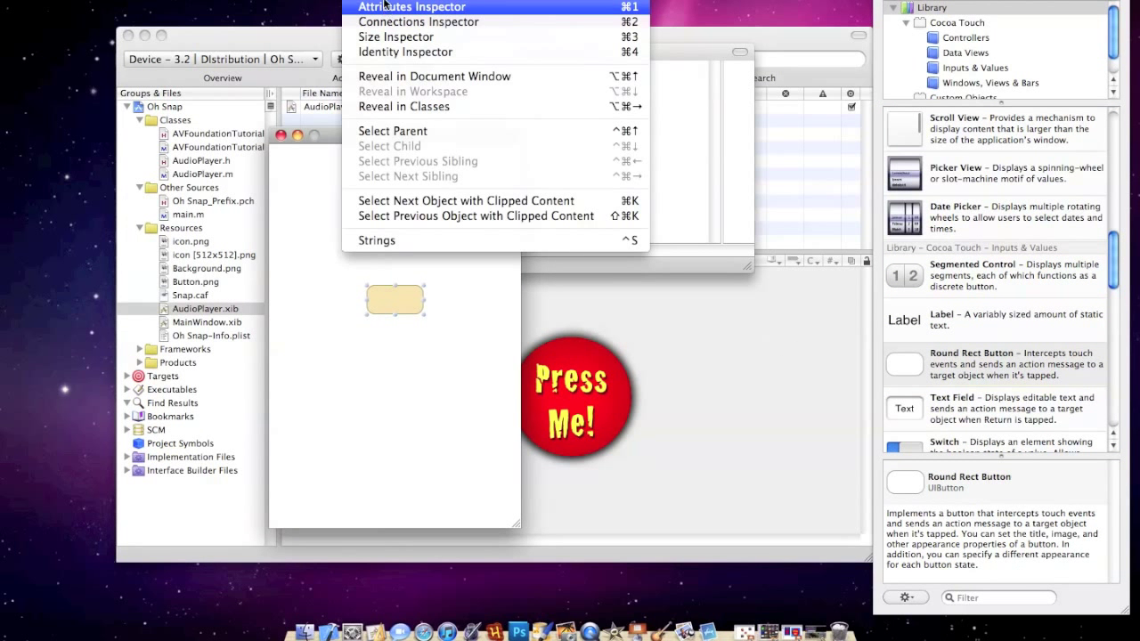
left_click(395, 35)
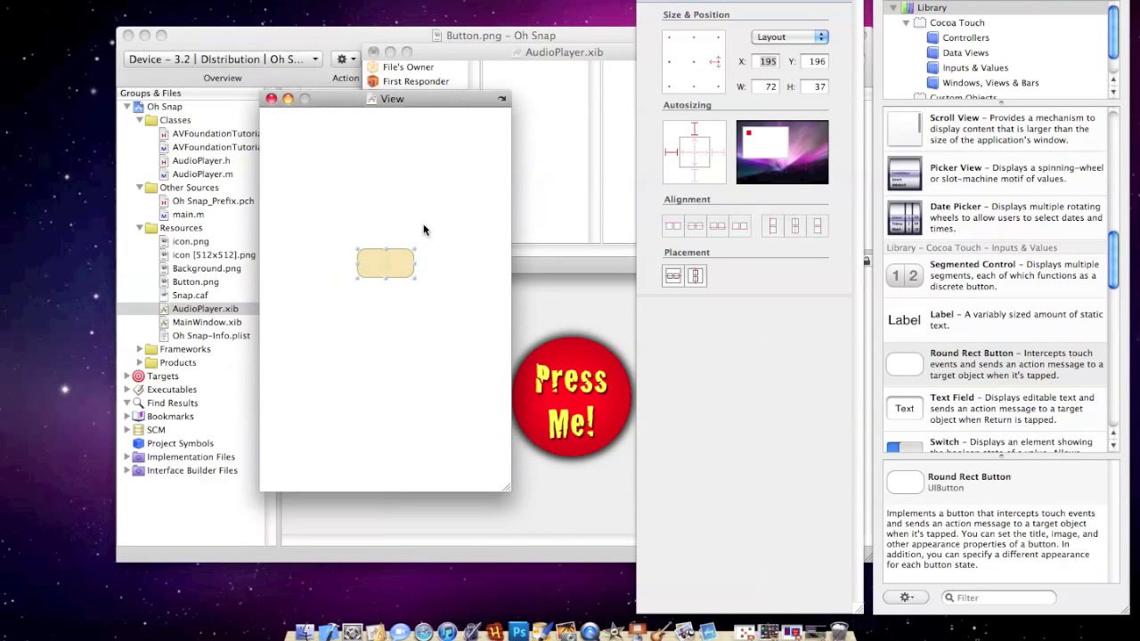
left_click_drag(413, 282, 467, 424)
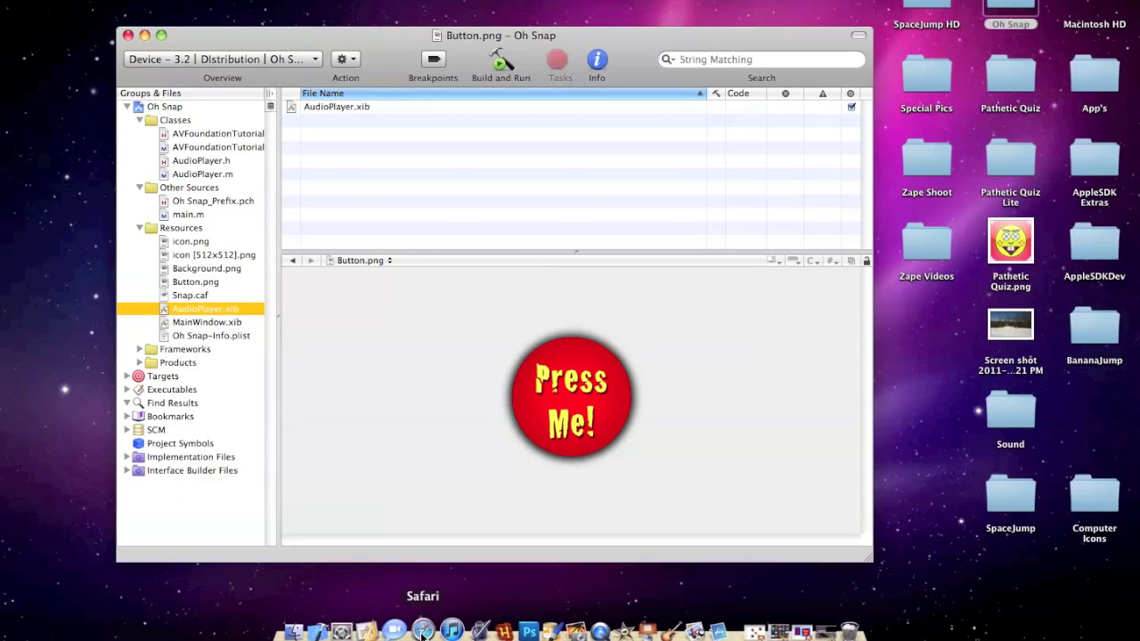
Step: Apply Button.png 'Press Me!' to the button in AudioPlayer.xib and resize it to fit the image
double_click(207, 308)
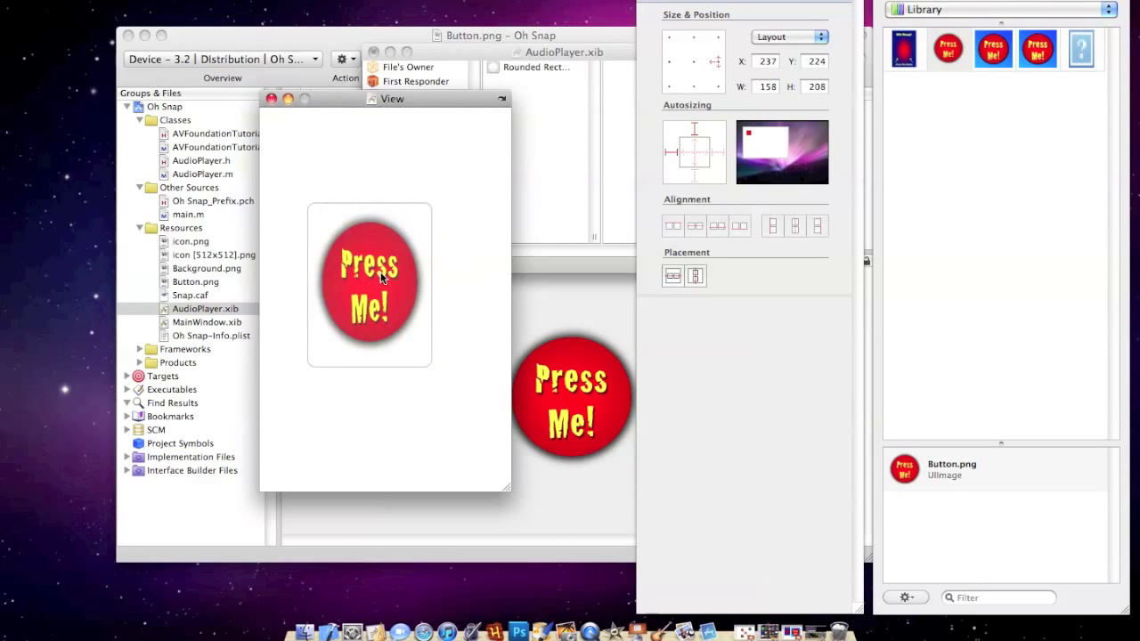
left_click_drag(406, 364, 442, 363)
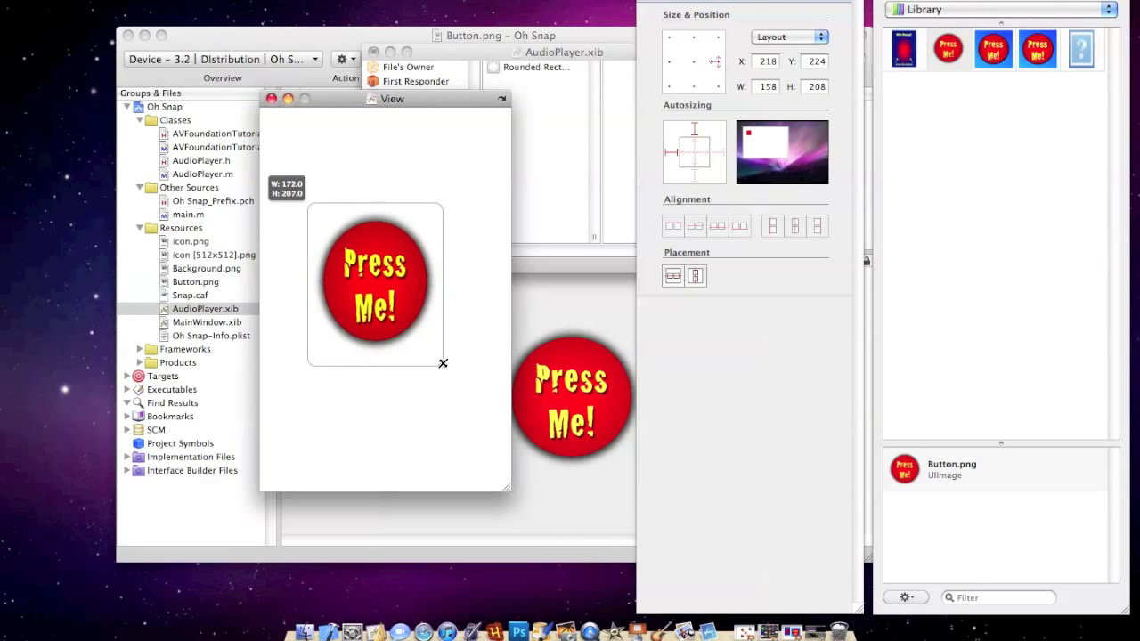
left_click_drag(442, 363, 463, 348)
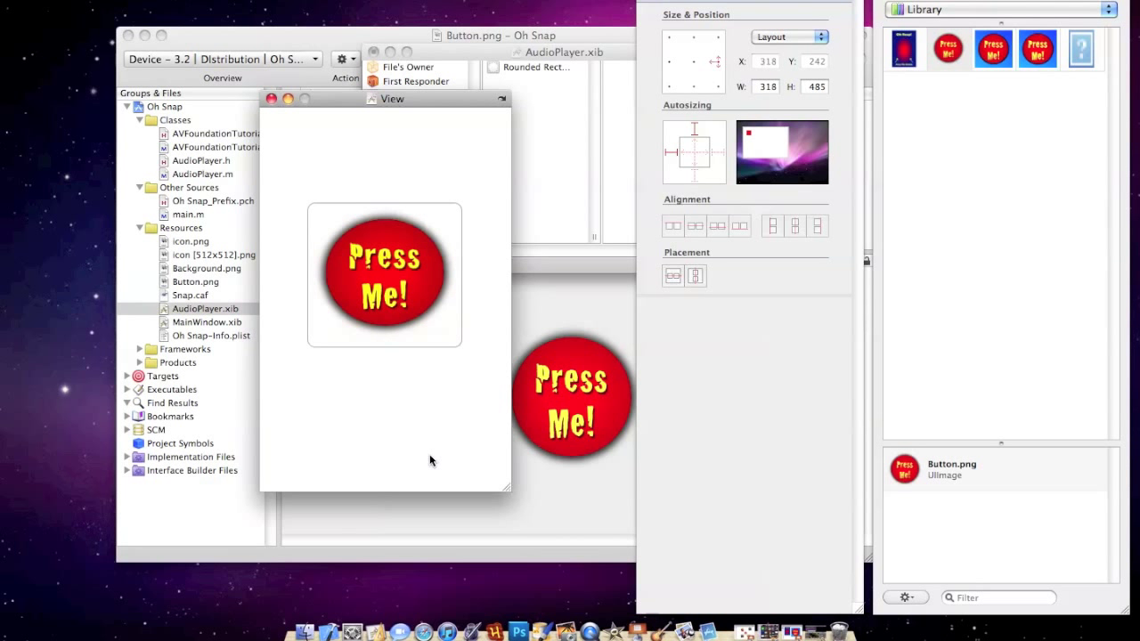
Step: Change the Press Me! button's Type from Rounded Rect to Custom so only the red image shows
left_click(385, 276)
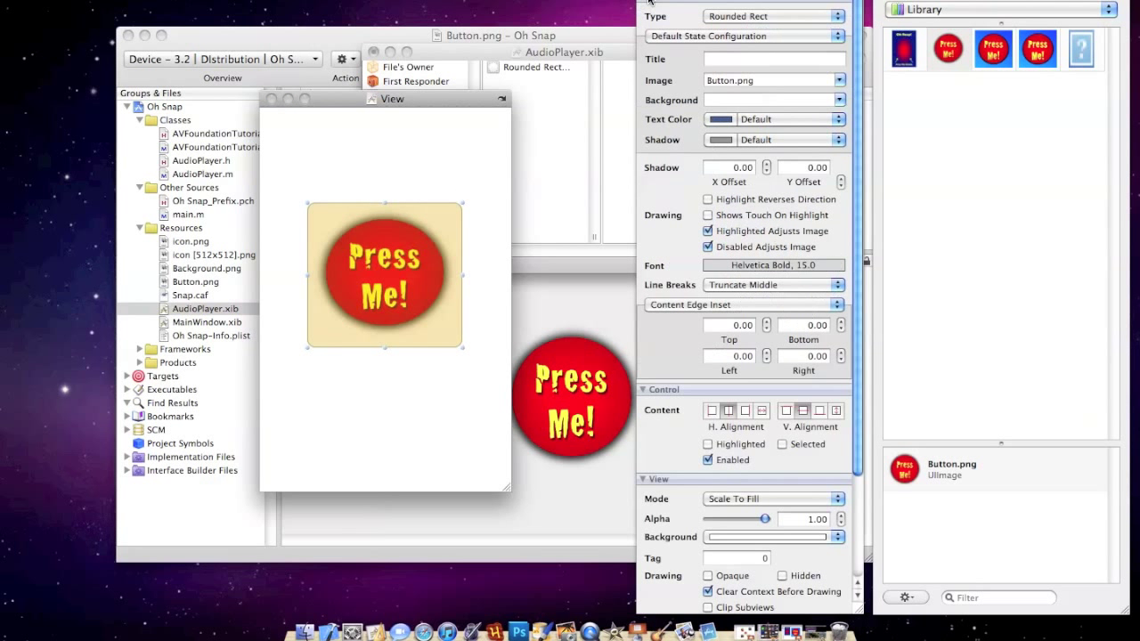
left_click(773, 16)
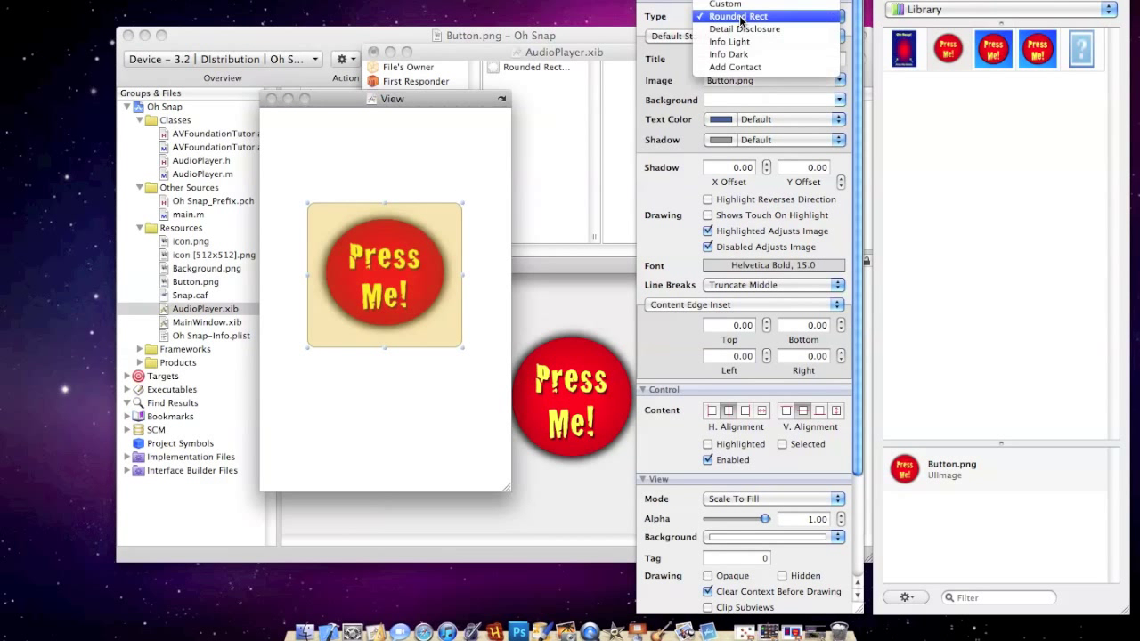
mouse_move(725, 3)
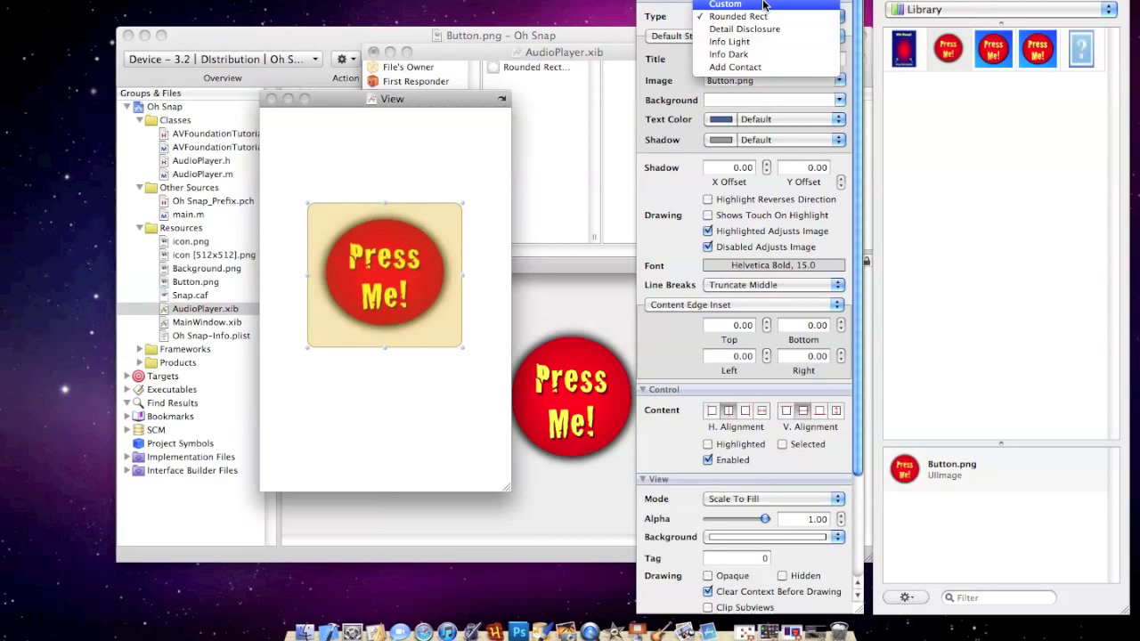
left_click(723, 4)
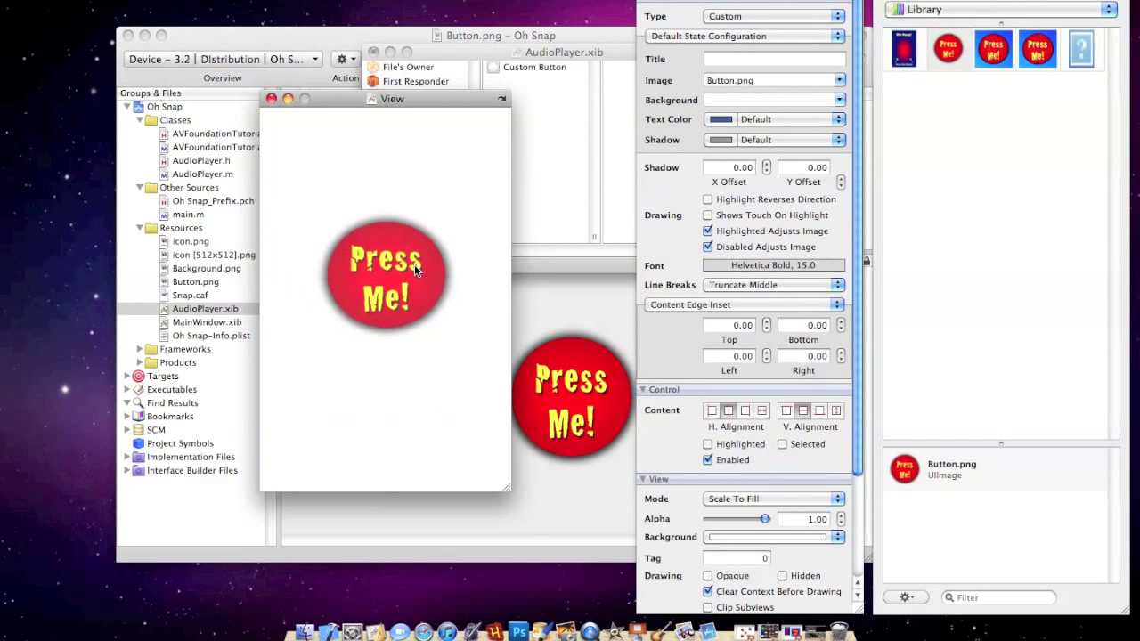
left_click(384, 271)
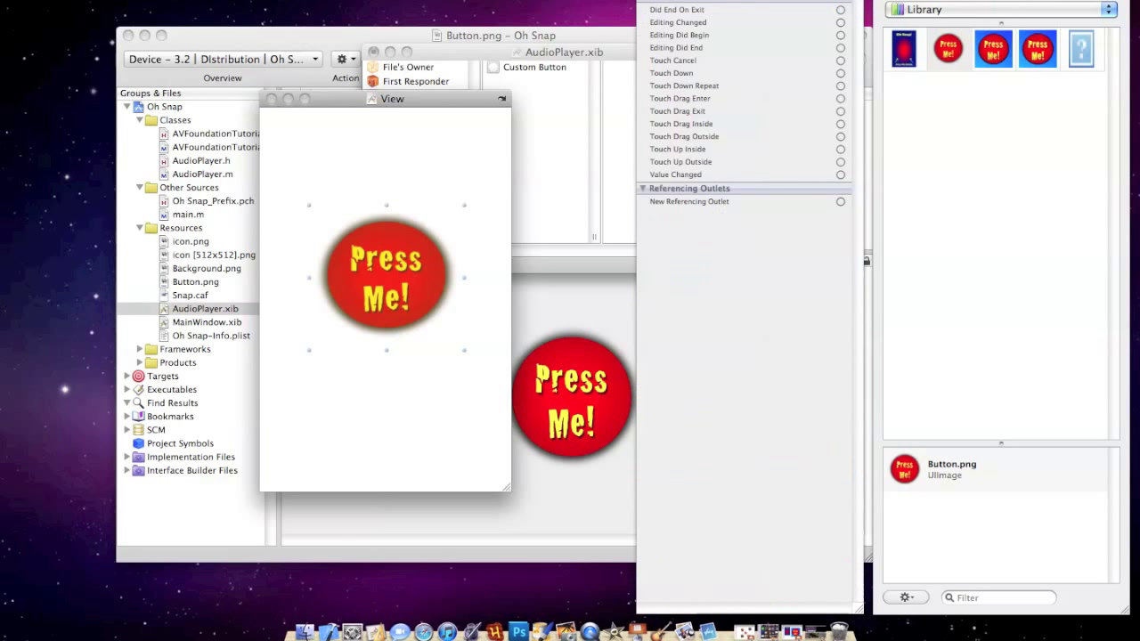
mouse_move(757, 122)
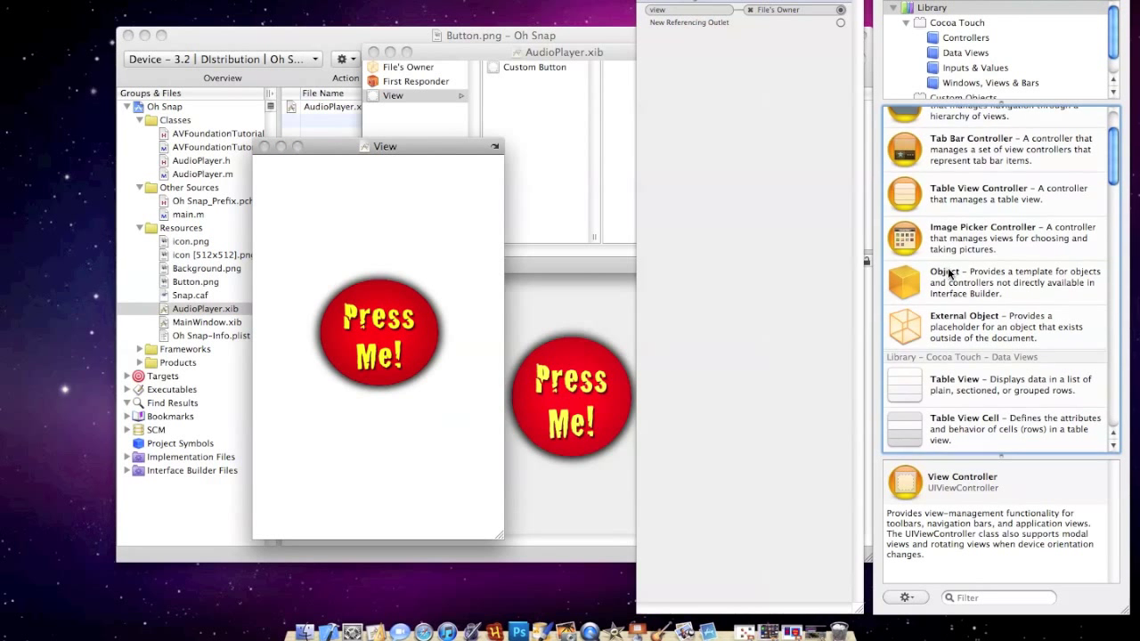
Step: Add a second button above the image button and make its Type Info Dark
scroll("down", 3)
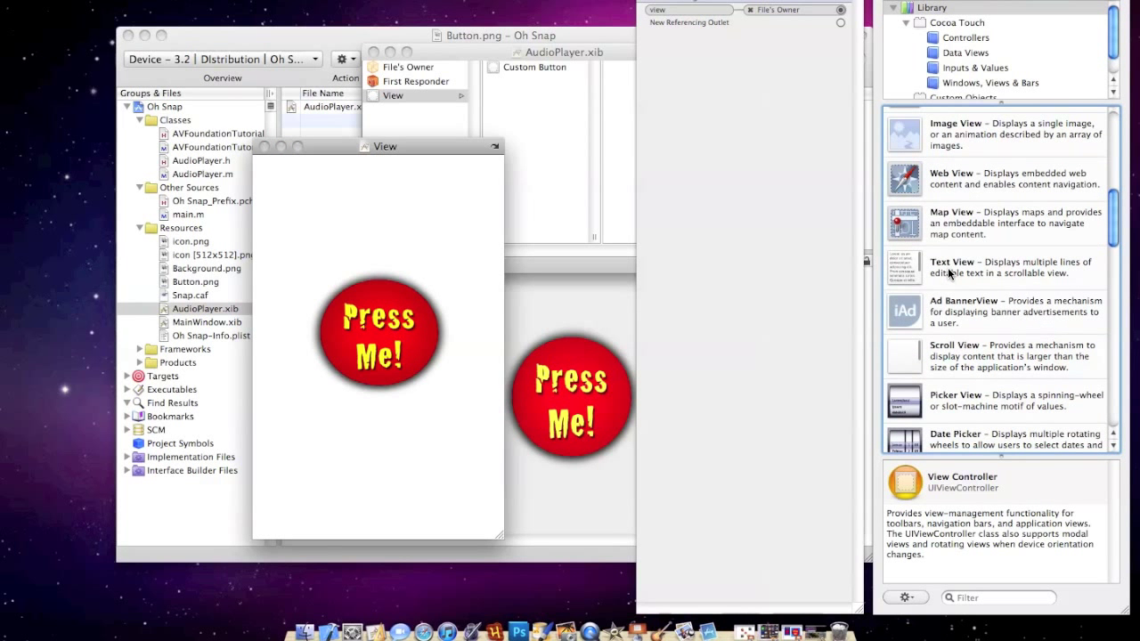
mouse_move(951, 267)
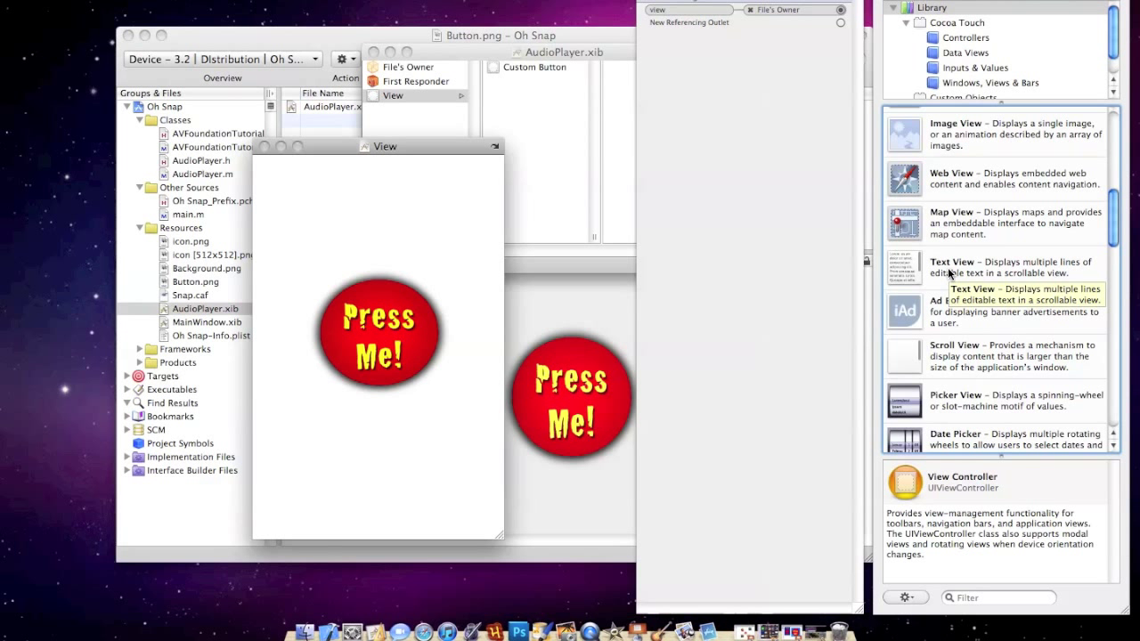
mouse_move(978, 276)
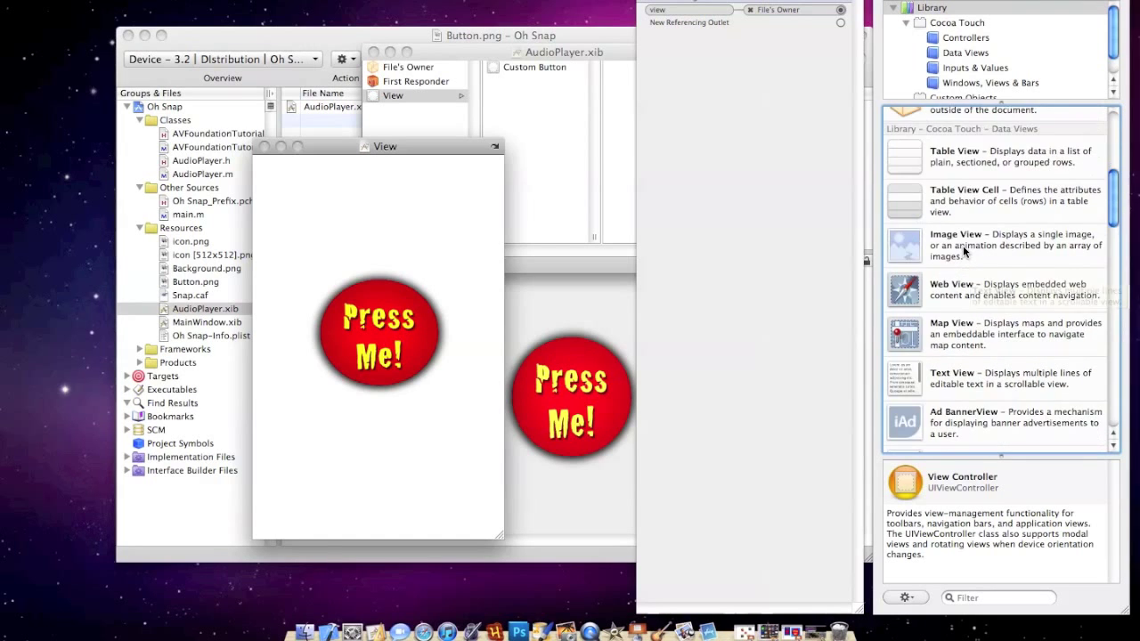
scroll("down", 3)
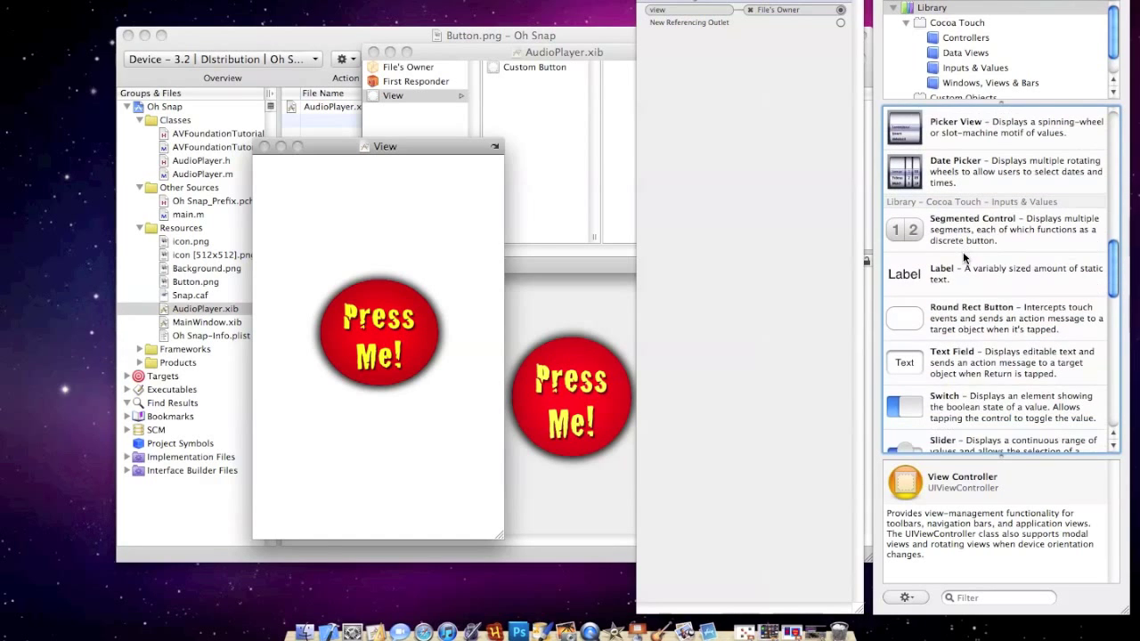
left_click_drag(905, 317, 413, 203)
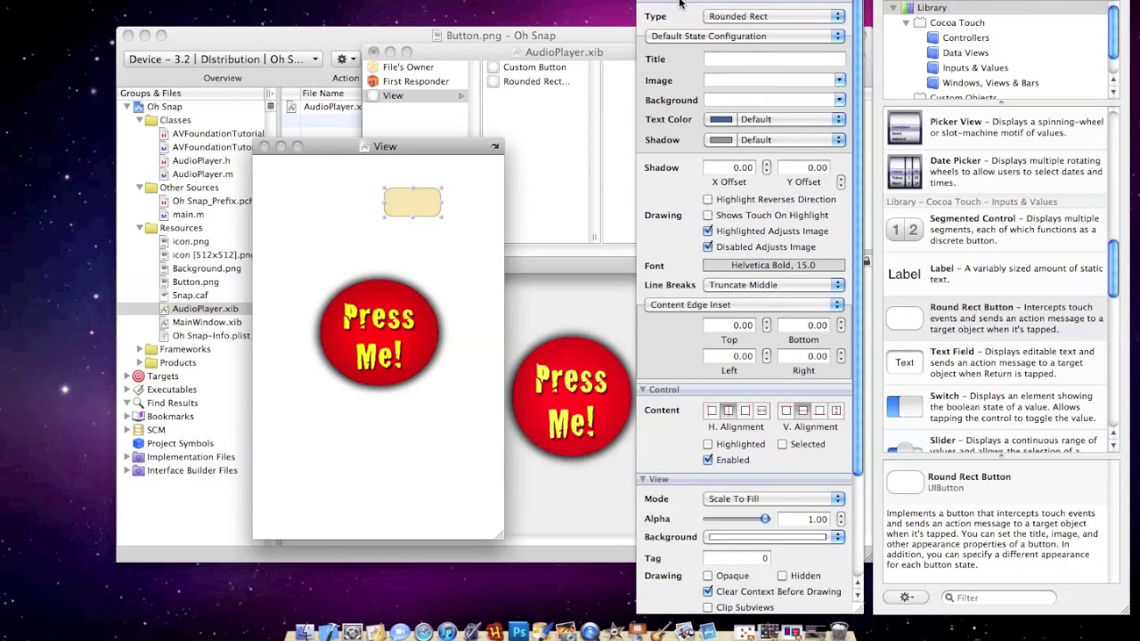
left_click(773, 16)
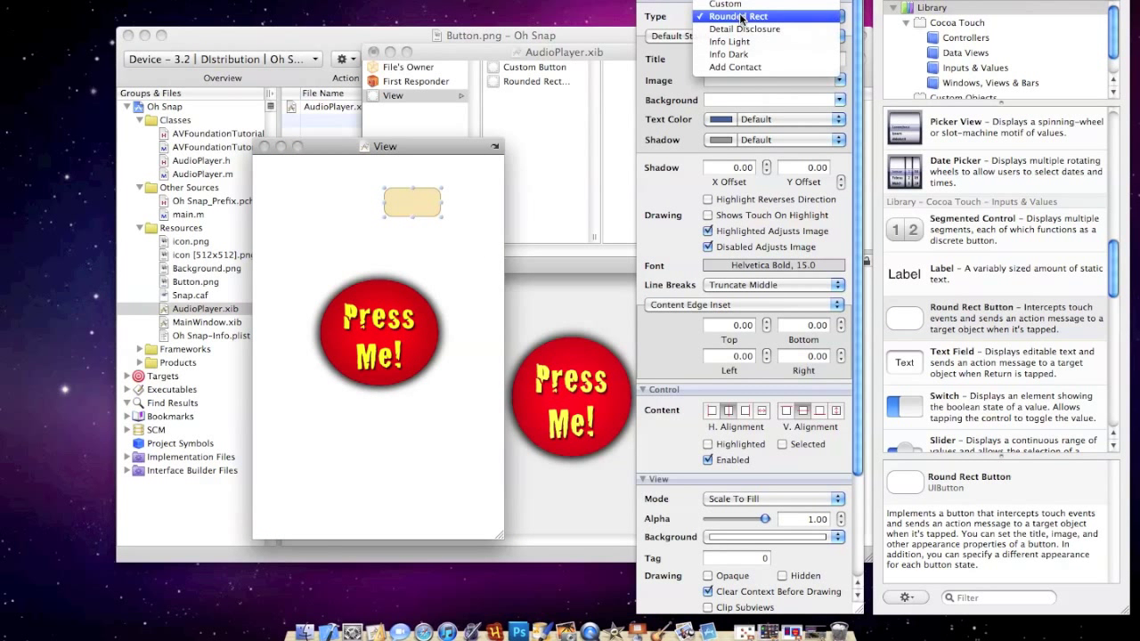
left_click(726, 54)
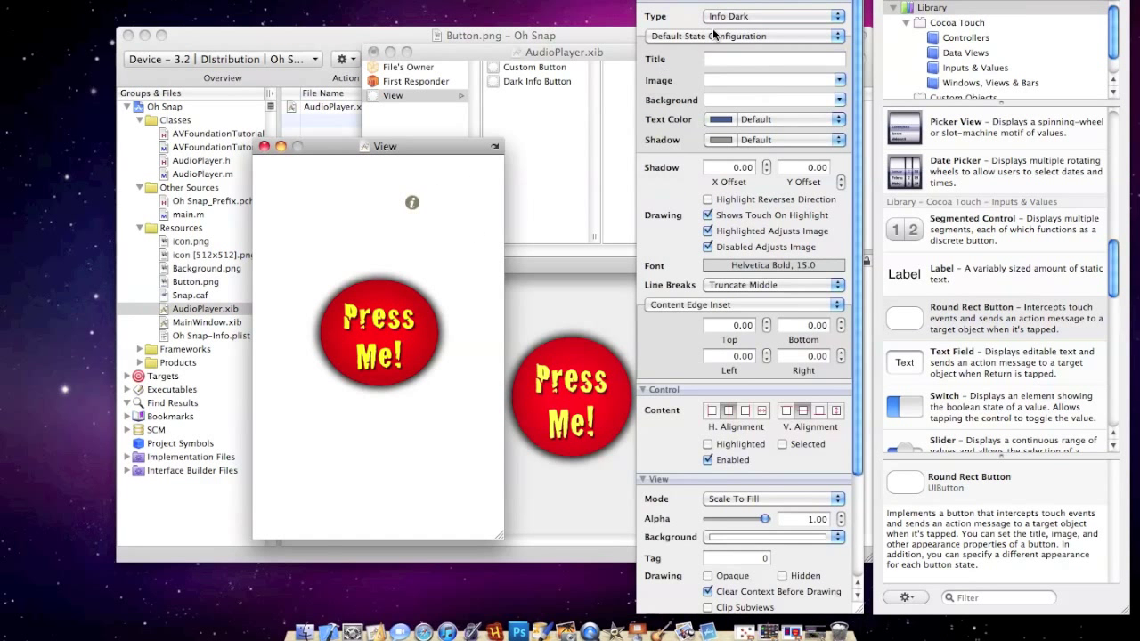
left_click(771, 16)
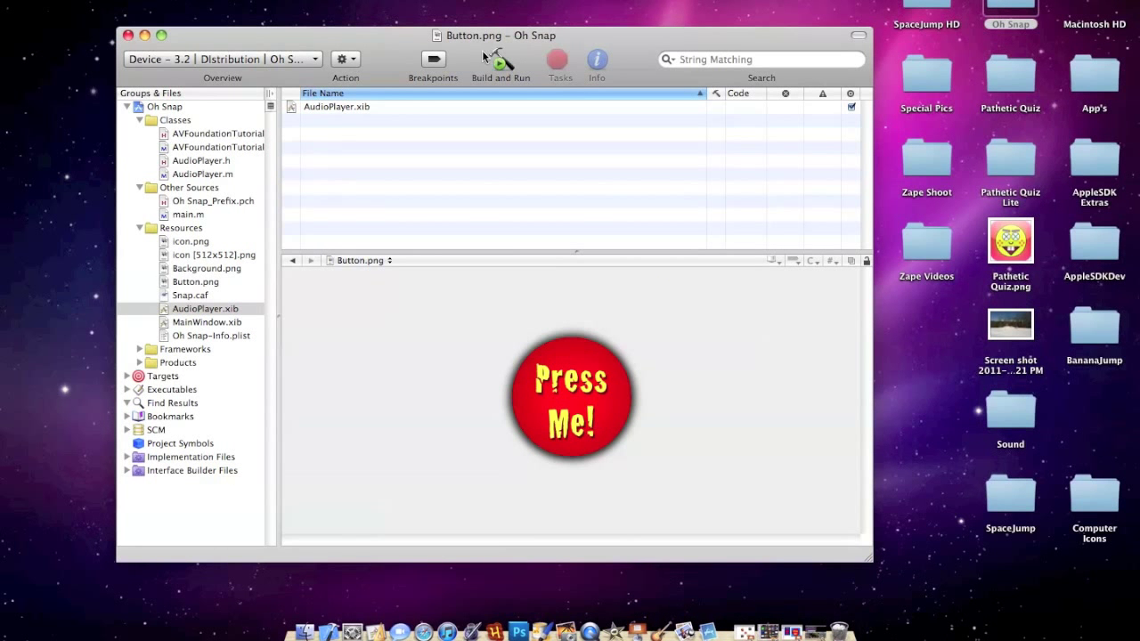
Step: Target Simulator 3.2 in the Overview pop-up and Build and Run the Oh Snap app
left_click(221, 59)
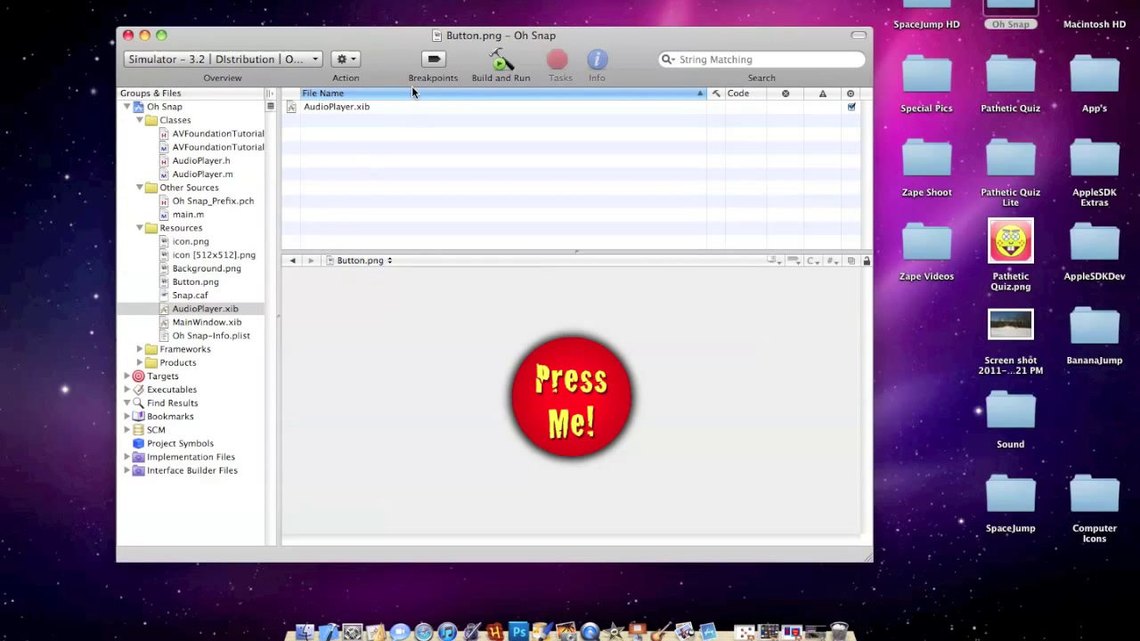
left_click(501, 59)
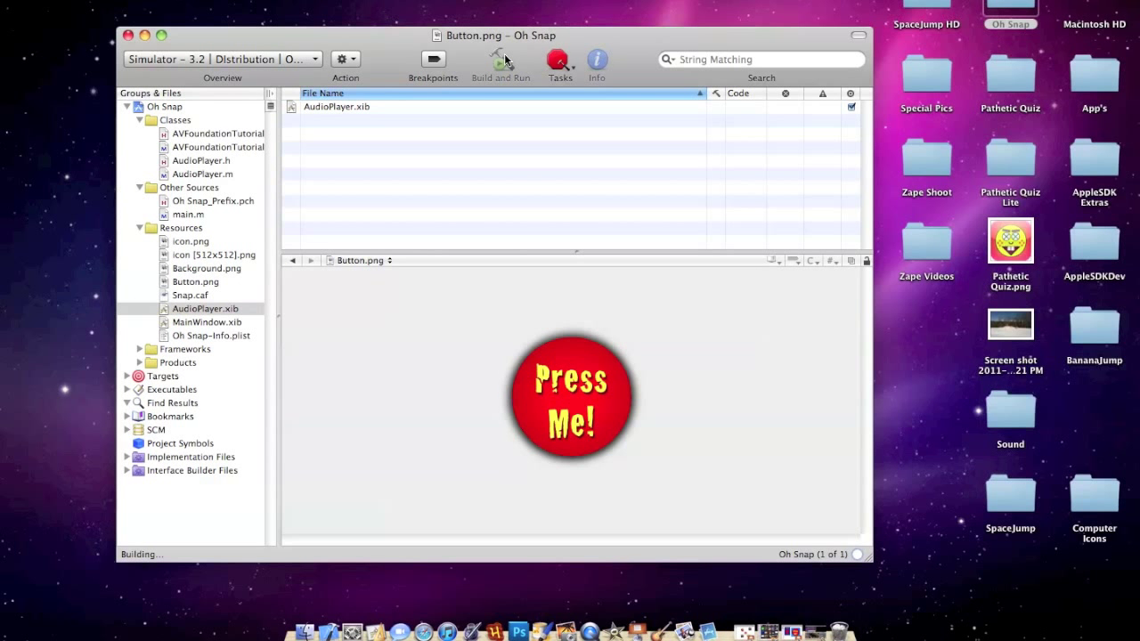
left_click(499, 59)
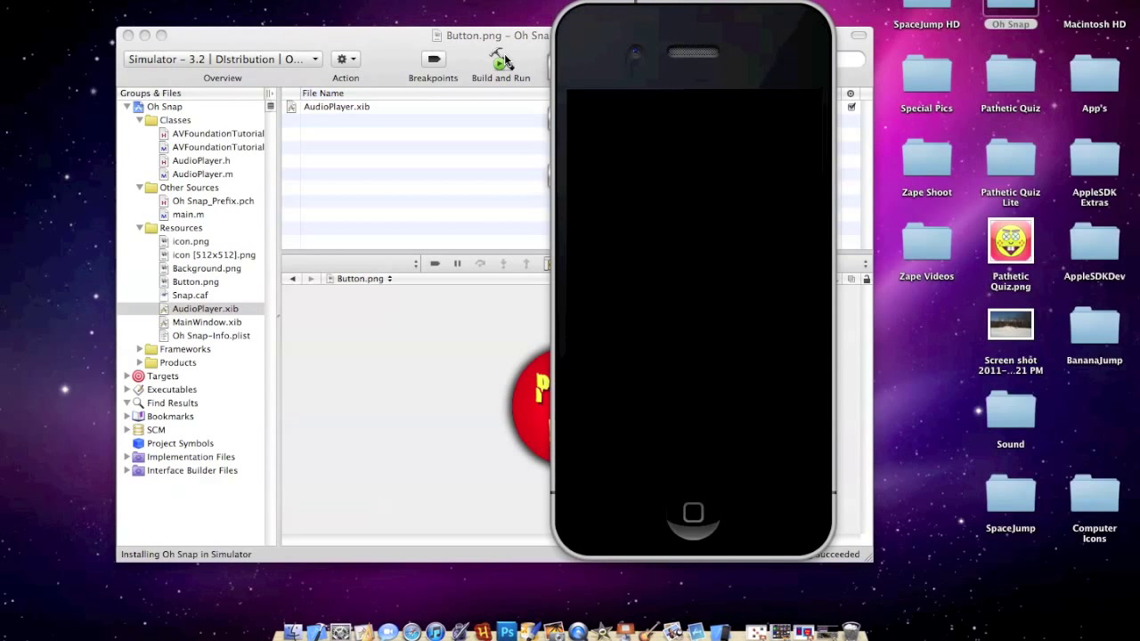
mouse_move(752, 57)
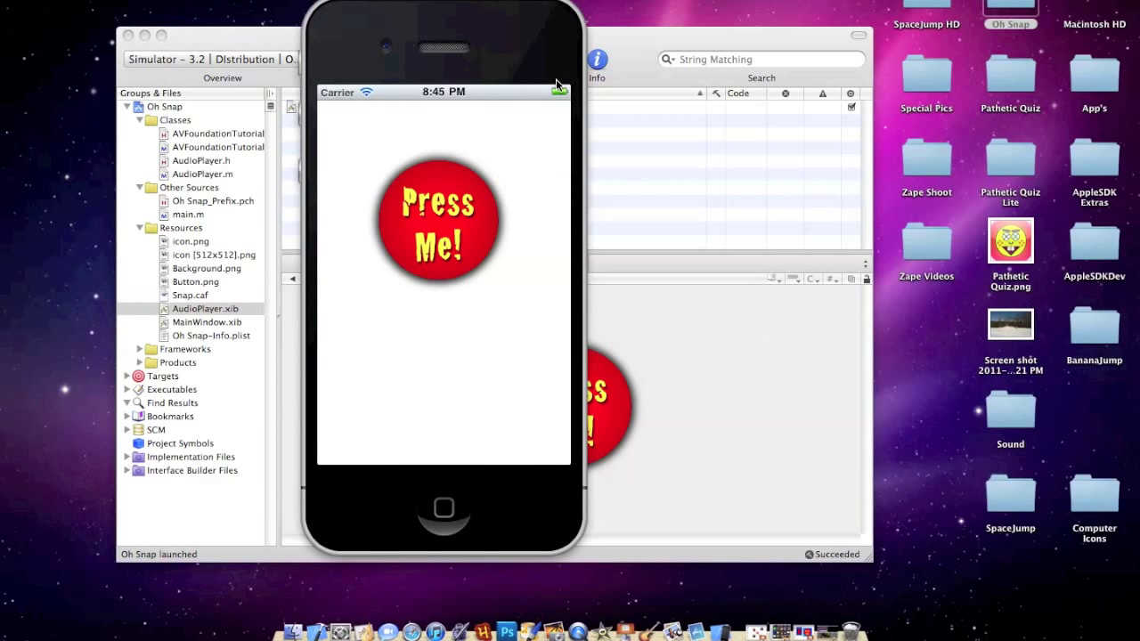
mouse_move(509, 198)
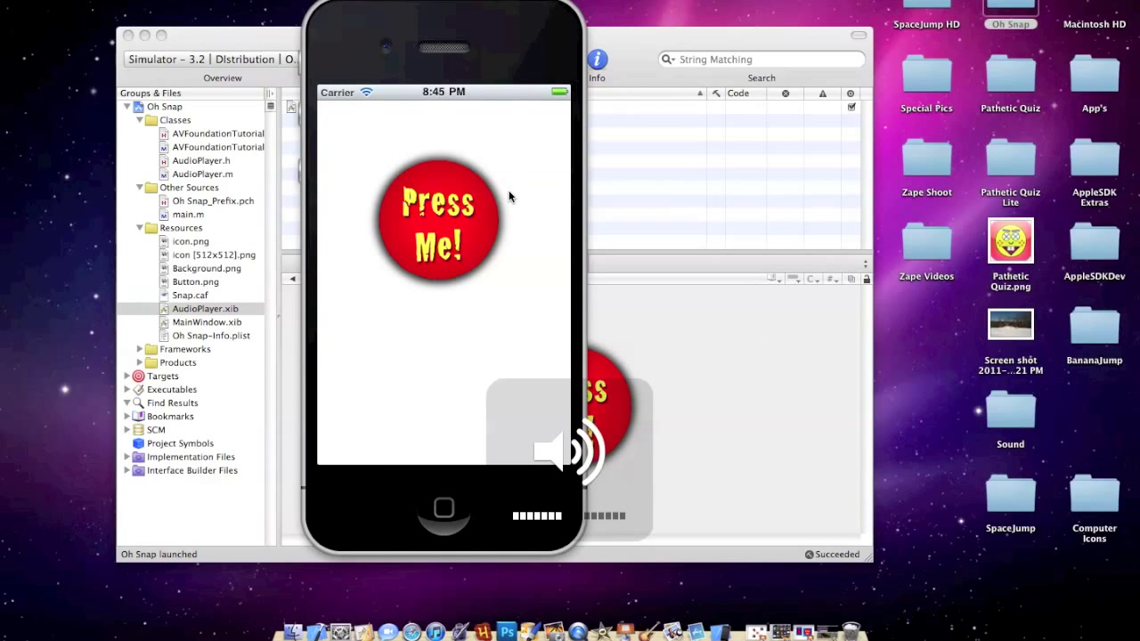
Step: Tap the Press Me! button in the Simulator a few times to confirm it dims and plays sound
left_click(446, 225)
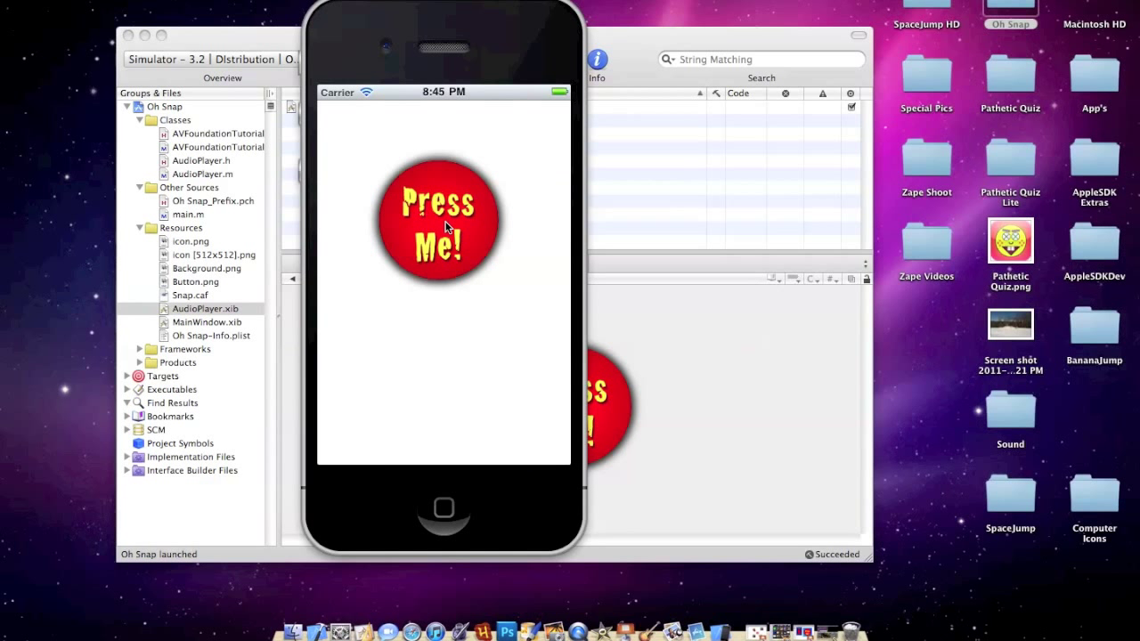
left_click(438, 221)
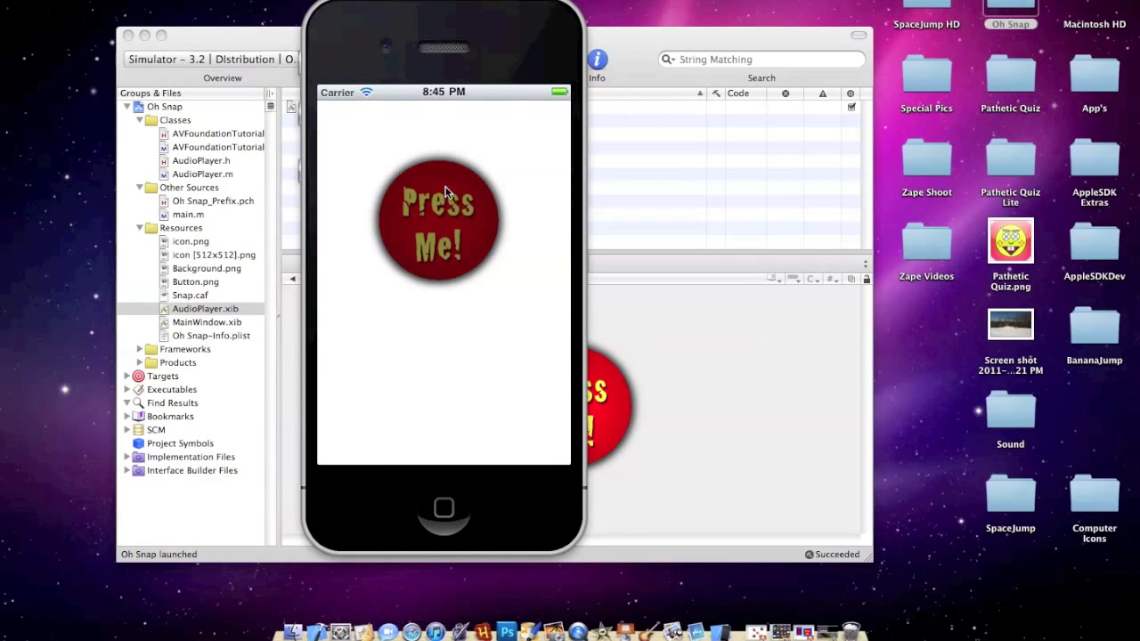
left_click(438, 221)
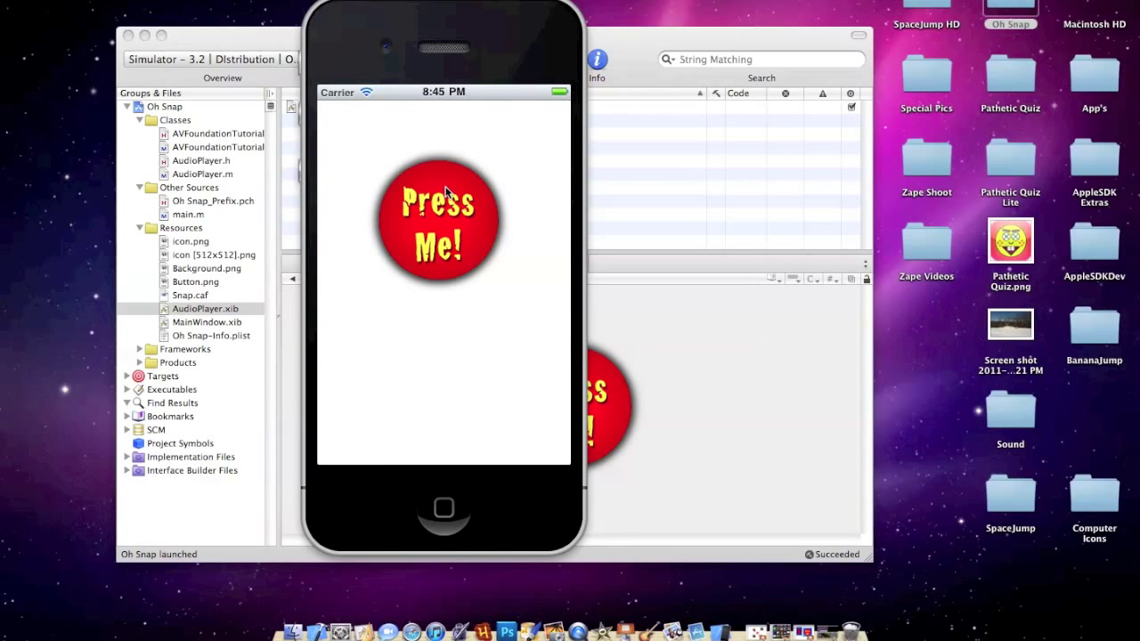